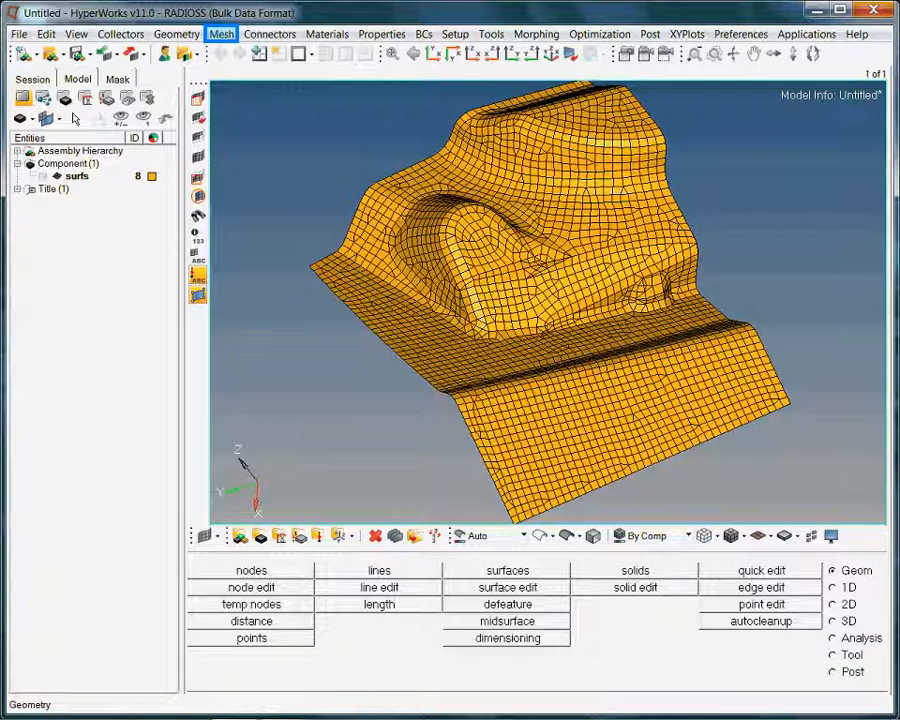
Step: Open the element Normals check panel from Mesh > Check > Elements
{"action": "left_click", "coordinate": [221, 33]}
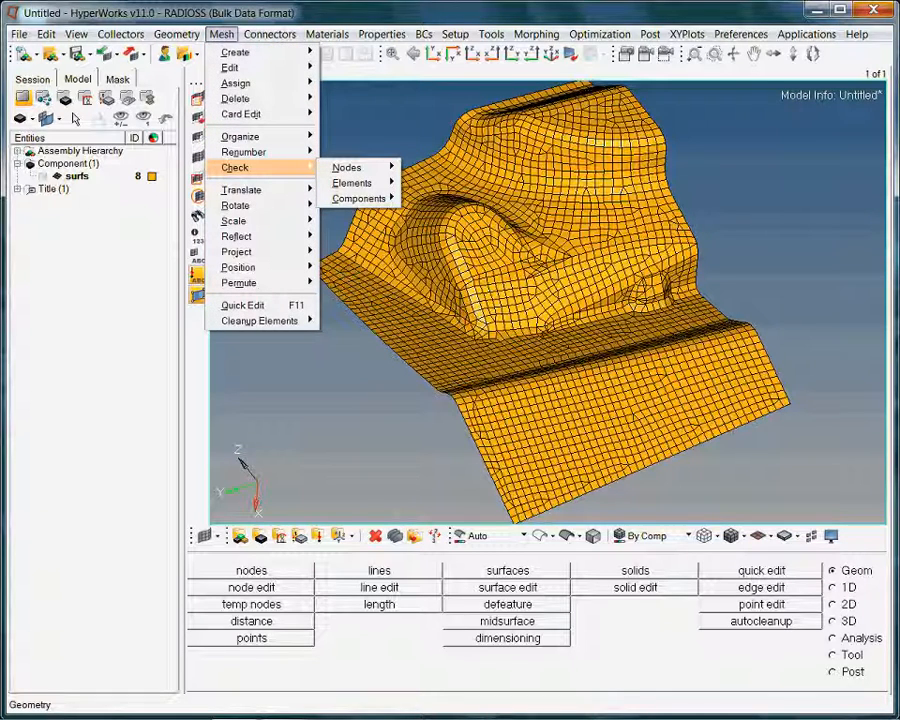
{"action": "left_click", "coordinate": [351, 183]}
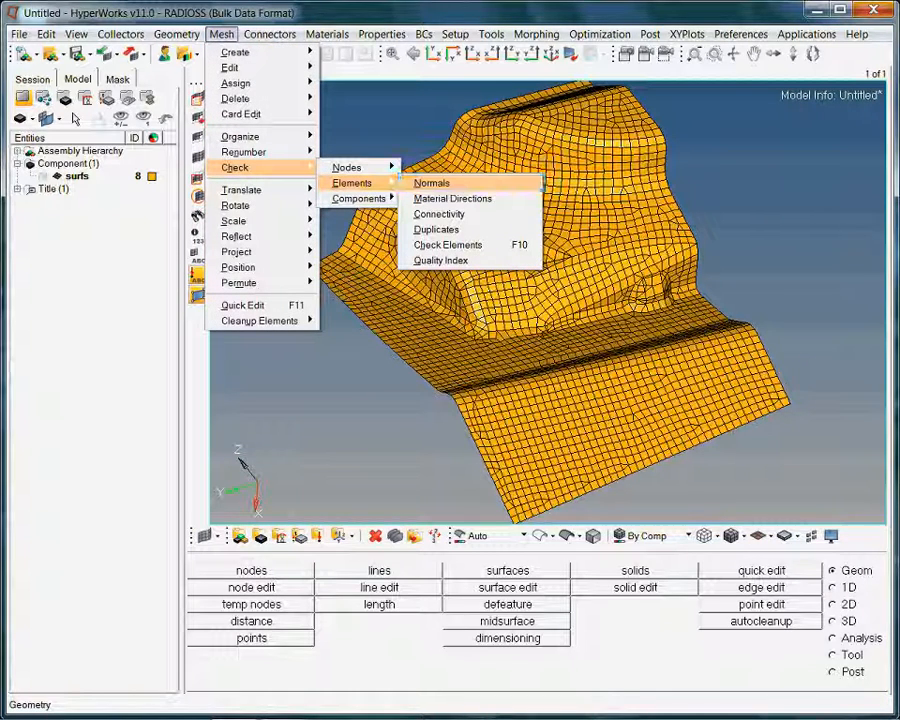
{"action": "left_click", "coordinate": [431, 182]}
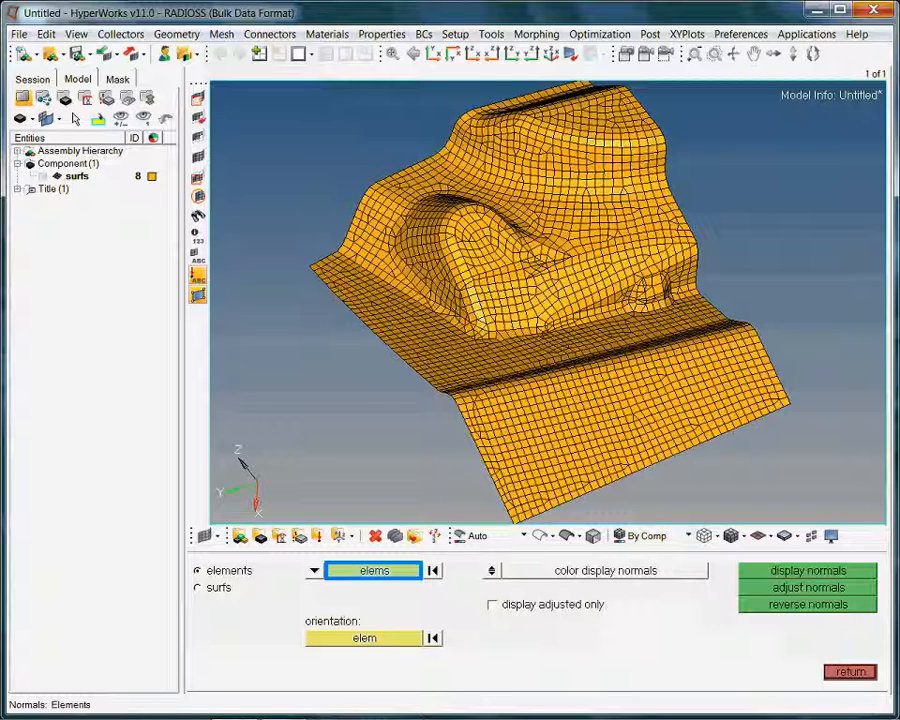
Step: Select all 2903 displayed shell elements for the normals check
{"action": "left_click", "coordinate": [373, 570]}
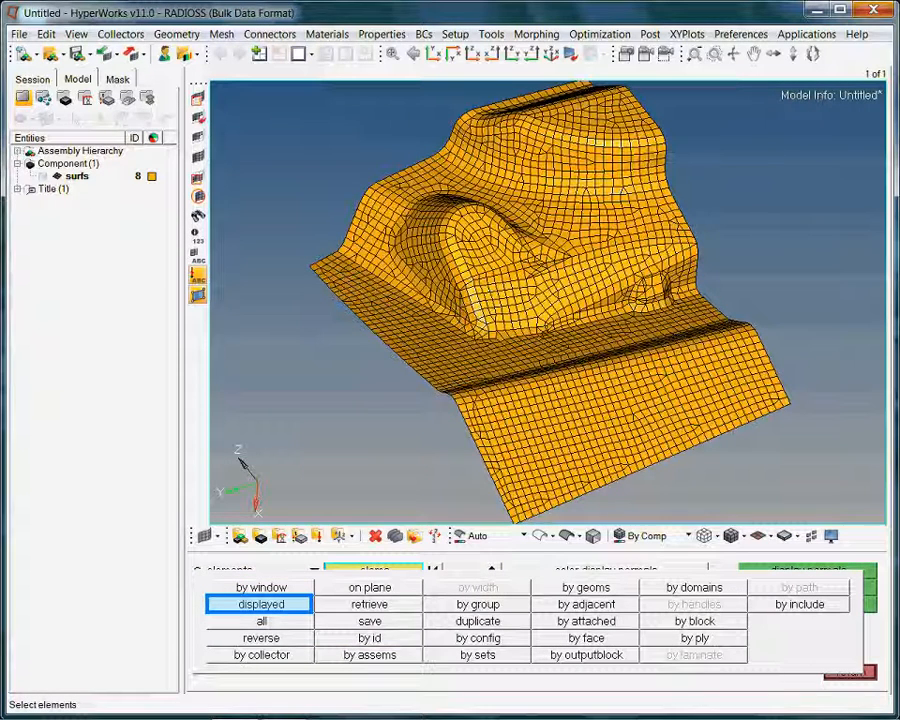
{"action": "left_click", "coordinate": [260, 604]}
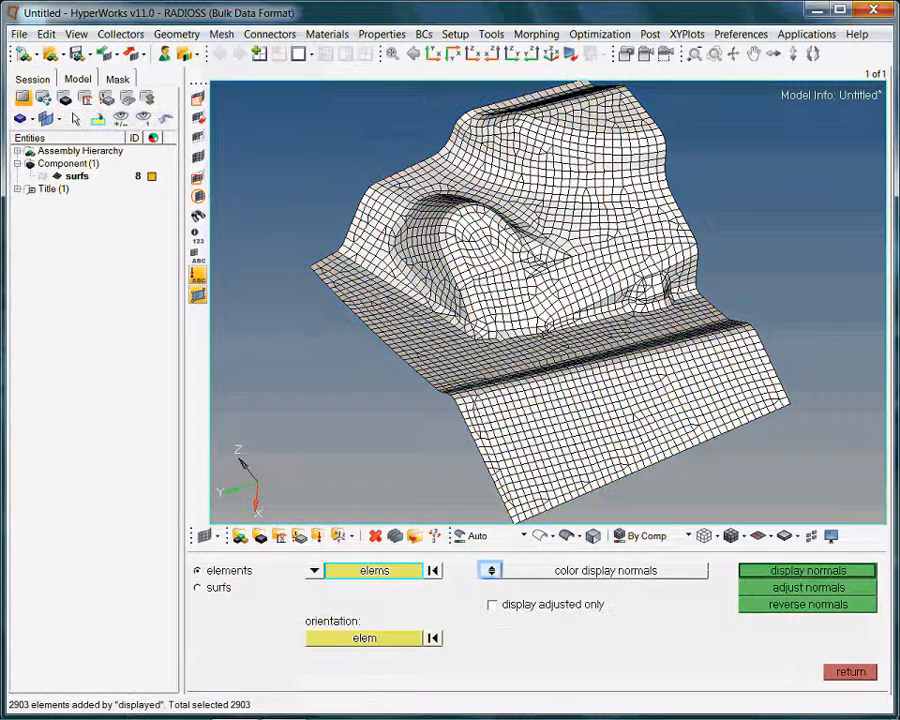
{"action": "left_click", "coordinate": [490, 570]}
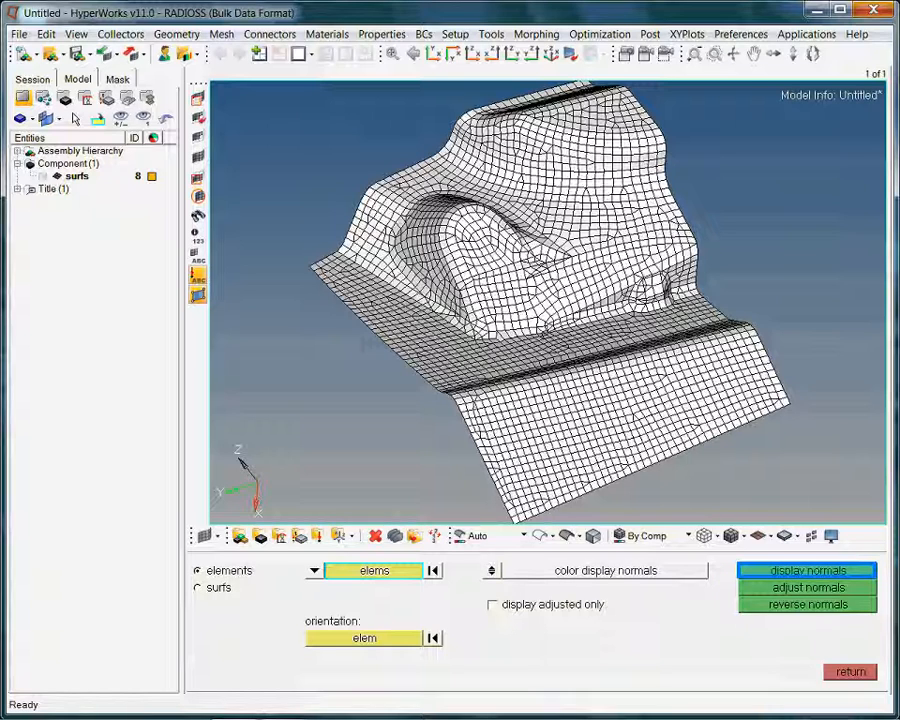
Step: Display element normals in colour mode and orbit to inspect the sheet's underside
{"action": "left_click", "coordinate": [806, 570]}
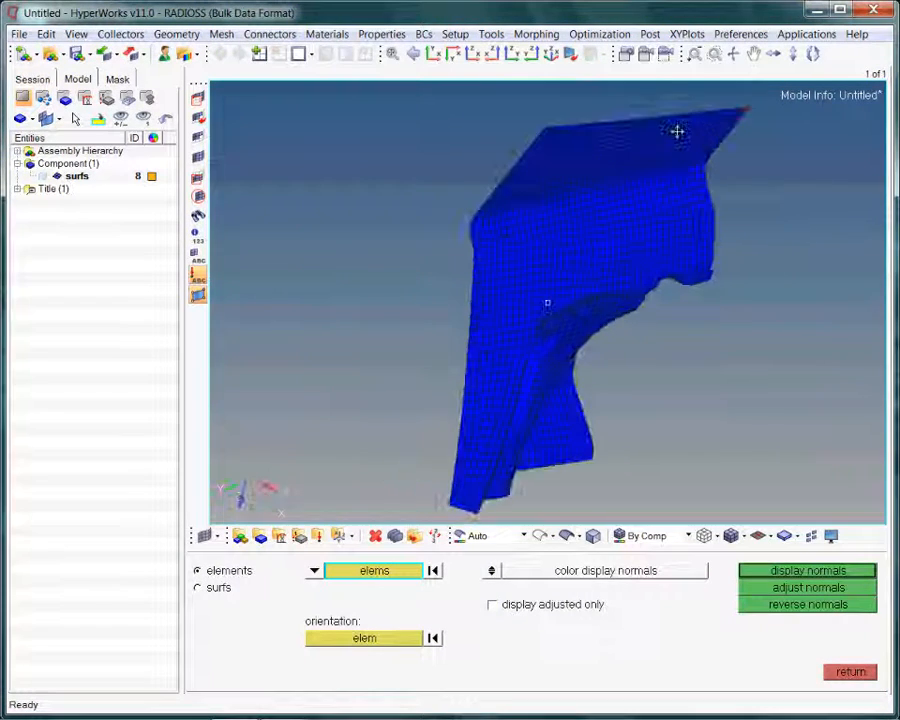
{"action": "left_click_drag", "start_coordinate": [677, 131], "coordinate": [592, 226]}
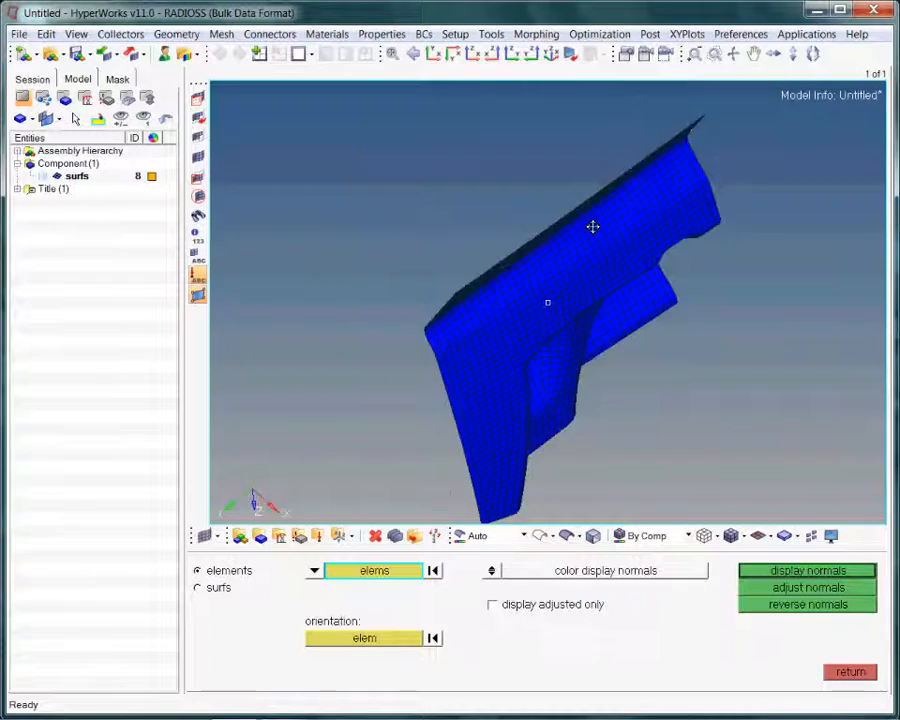
{"action": "left_click", "coordinate": [807, 570]}
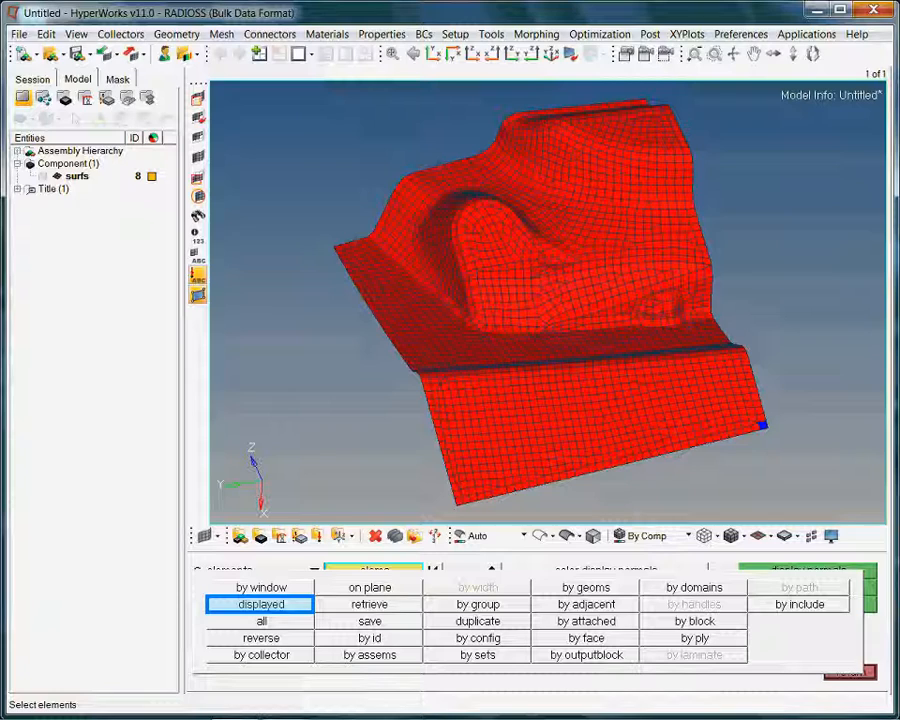
Step: Select all displayed elements and adjust 2902 normals to match the reference element
{"action": "left_click", "coordinate": [260, 604]}
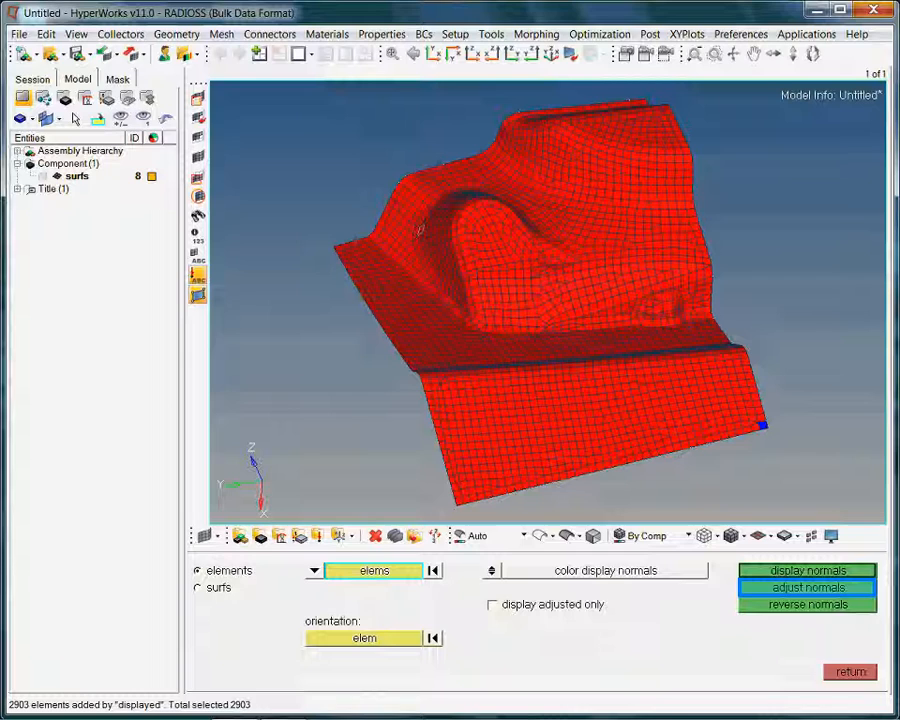
{"action": "left_click", "coordinate": [807, 587]}
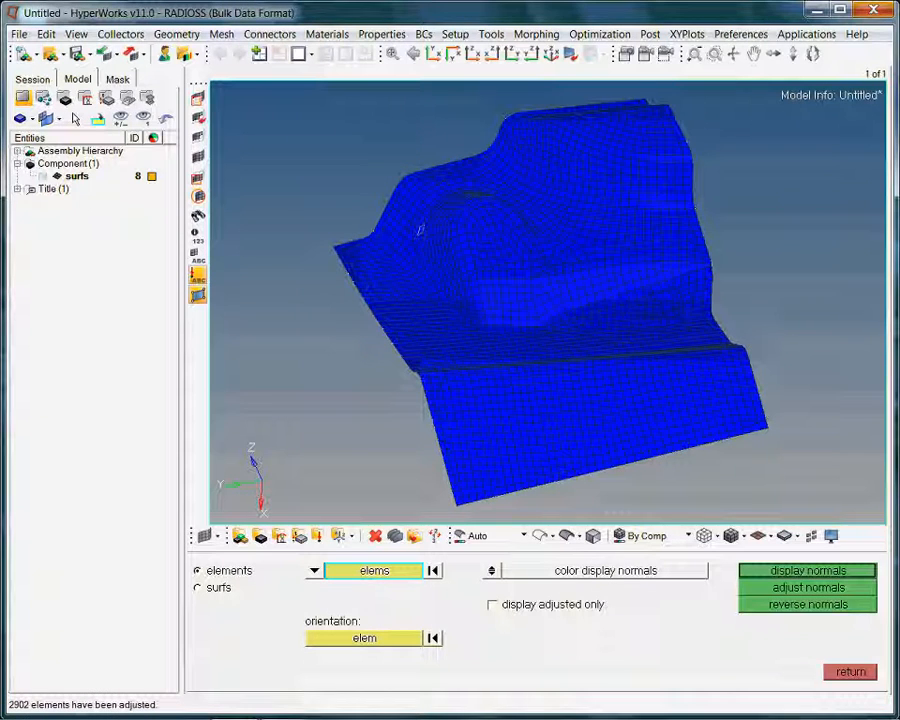